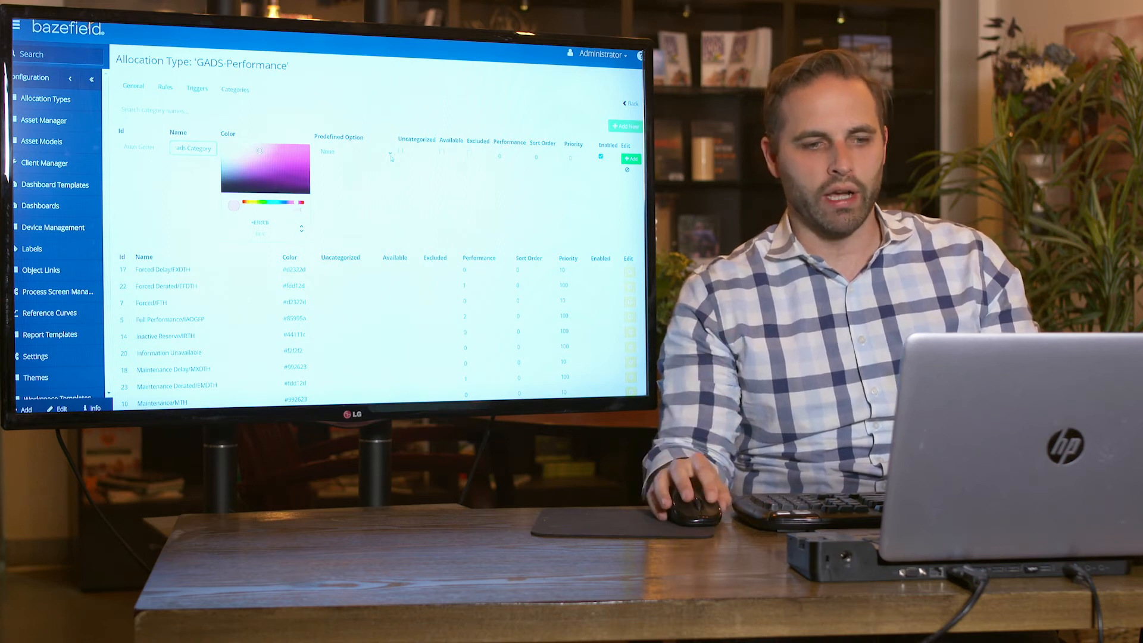
- Set the new category's predefined option to 'Unavailable, Non-Generating' (Performance 0)
click(358, 152)
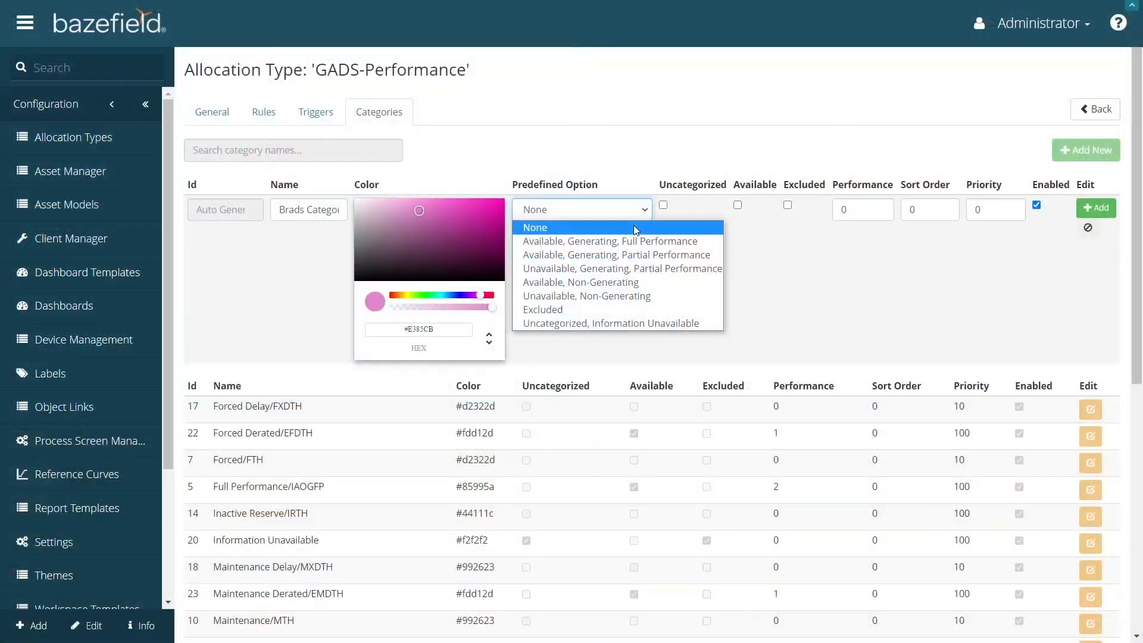
mouse_move(620, 269)
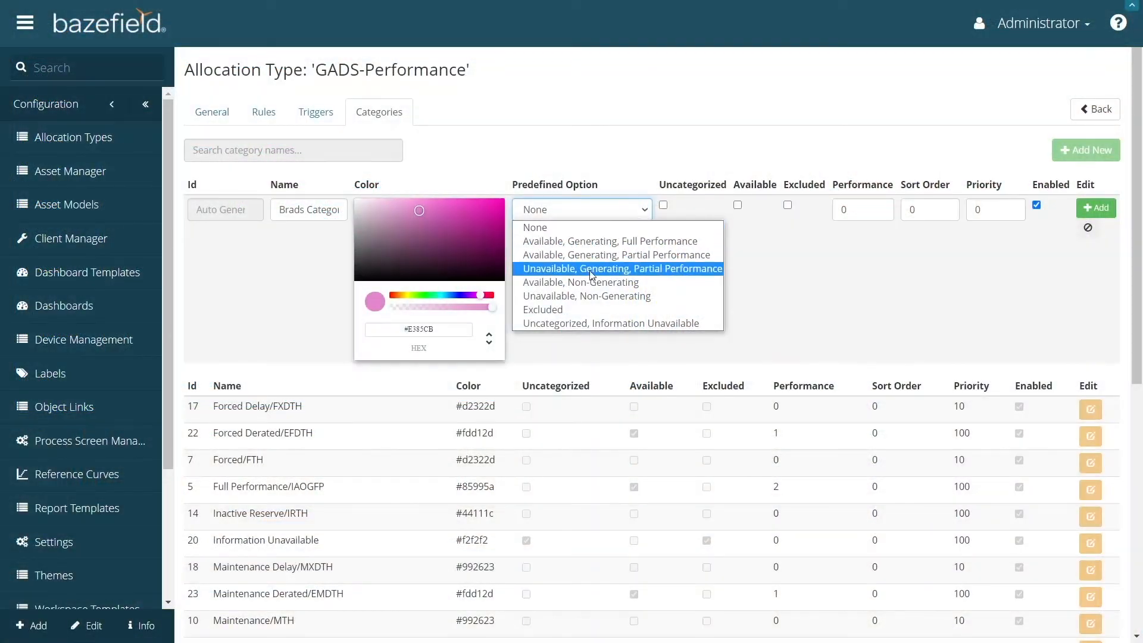
mouse_move(594, 323)
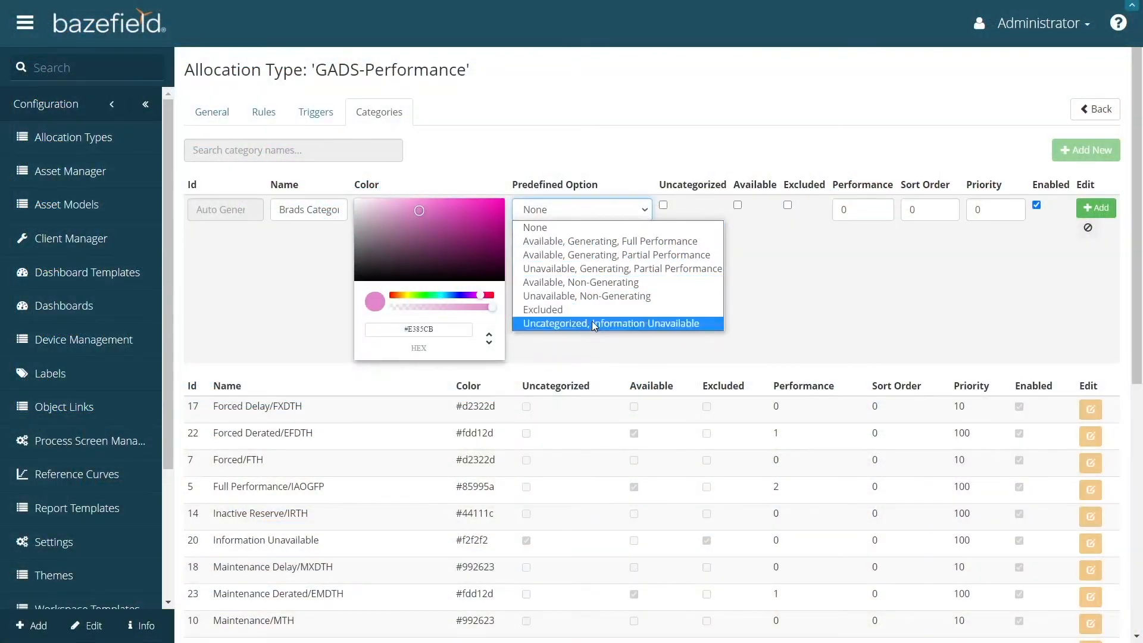
mouse_move(586, 296)
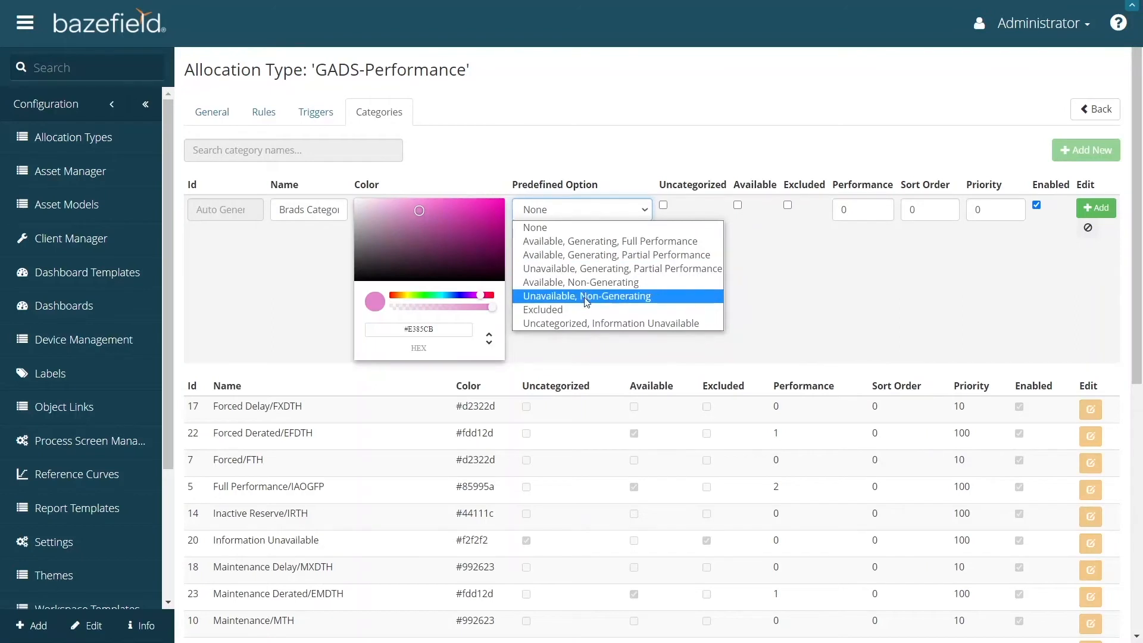
click(588, 302)
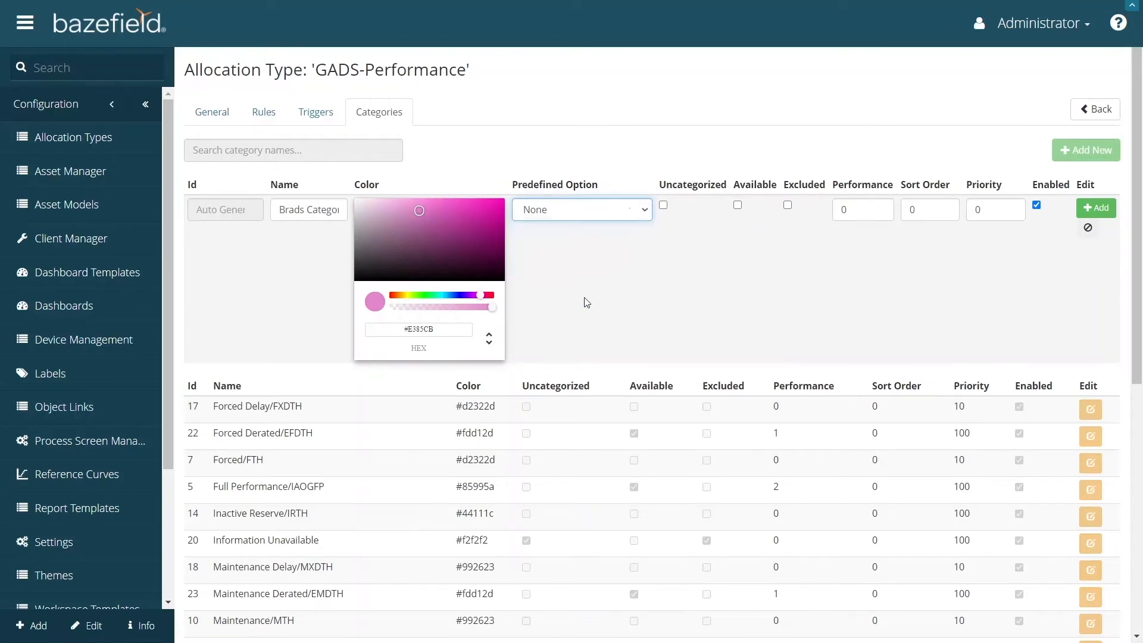
click(581, 209)
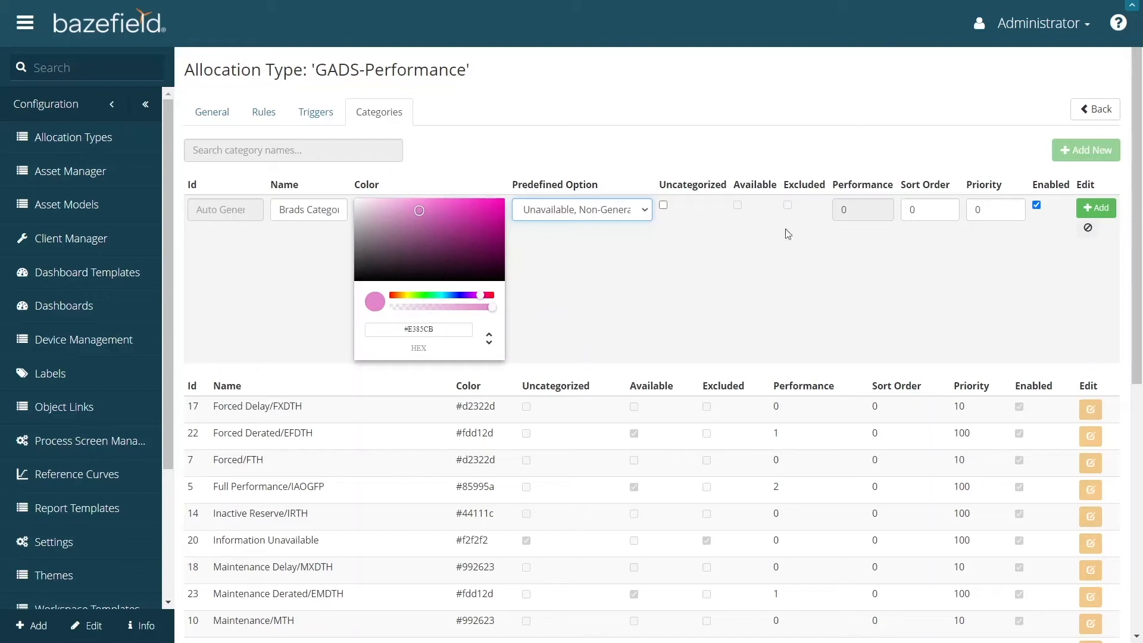
mouse_move(480, 211)
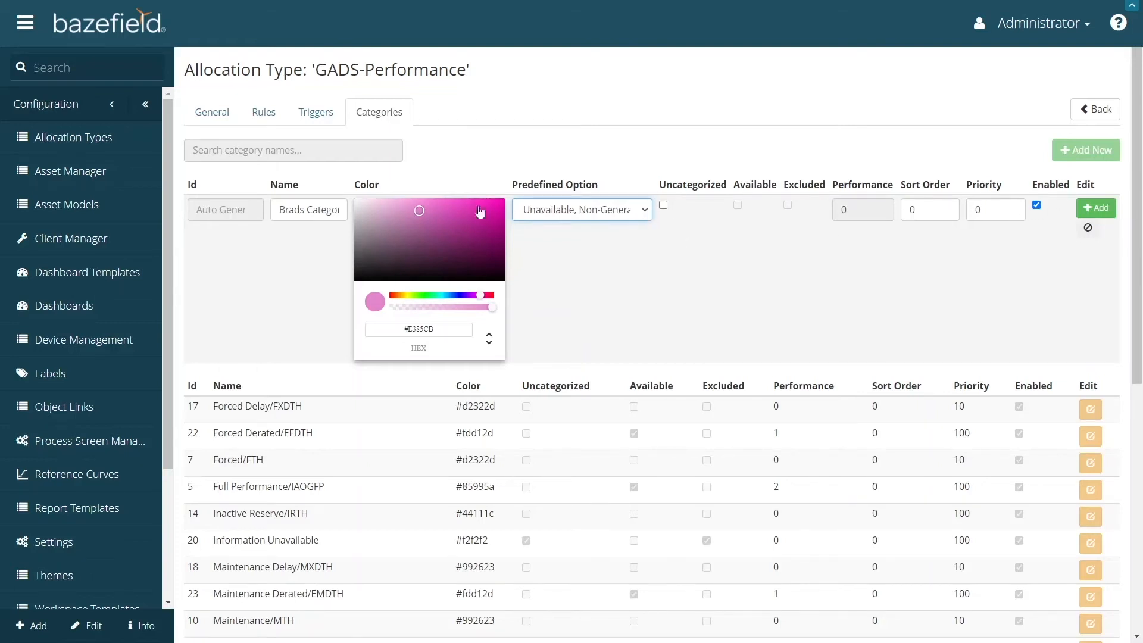
mouse_move(629, 270)
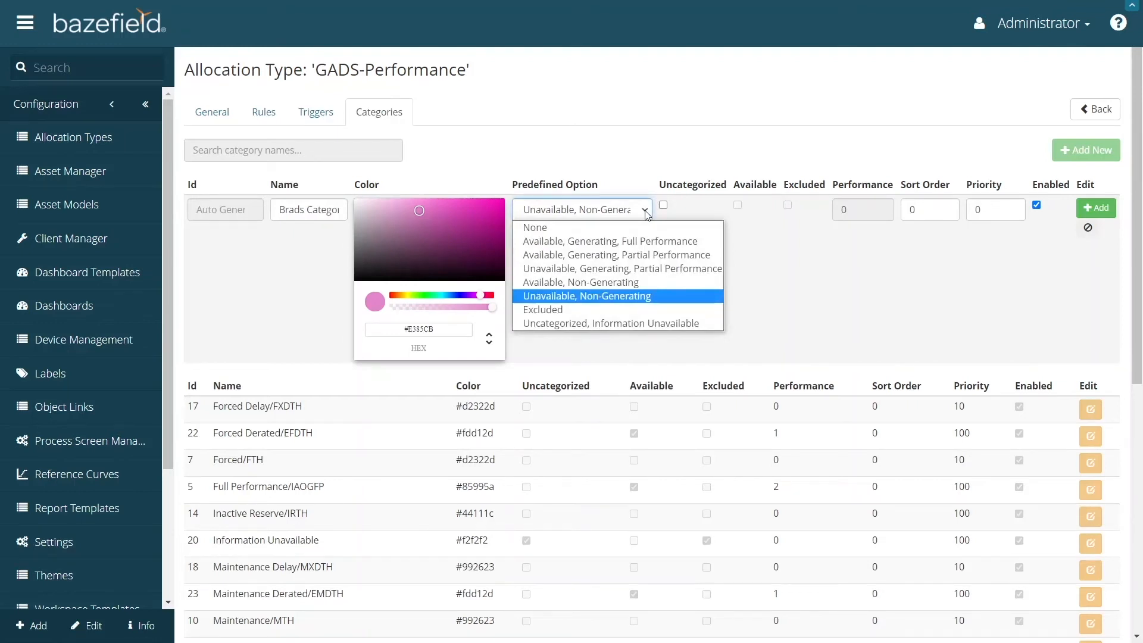
mouse_move(637, 241)
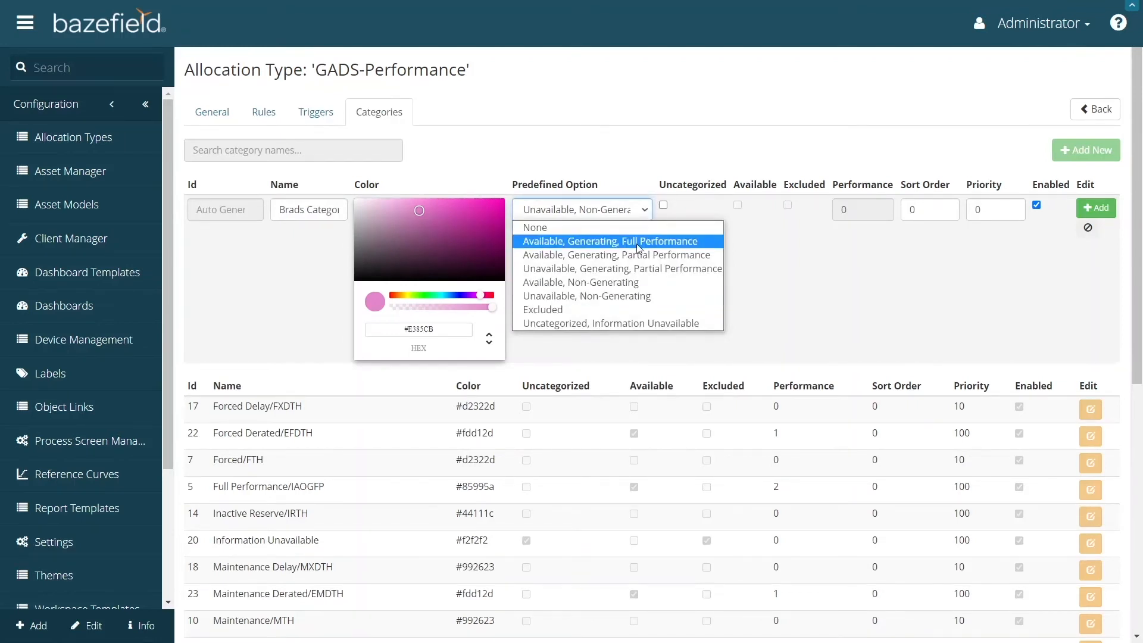
- Change the predefined option to 'Available, Generating, Full Performance' (Performance 2, Available on)
click(611, 241)
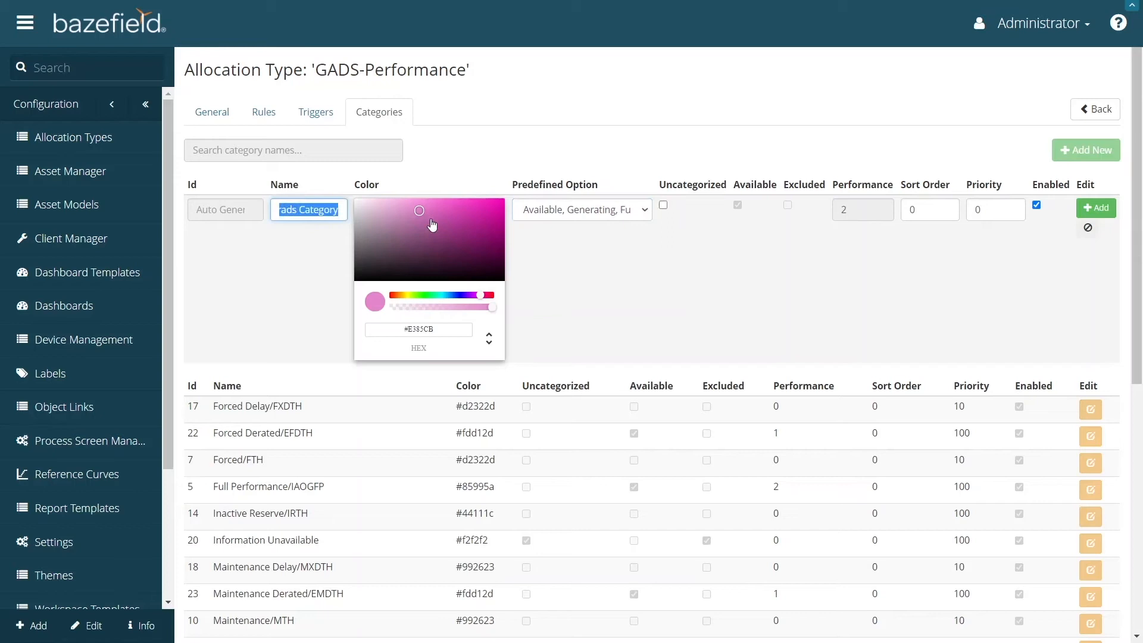
- Name the new category 'Derate' and list its predefined options again
text(Derate)
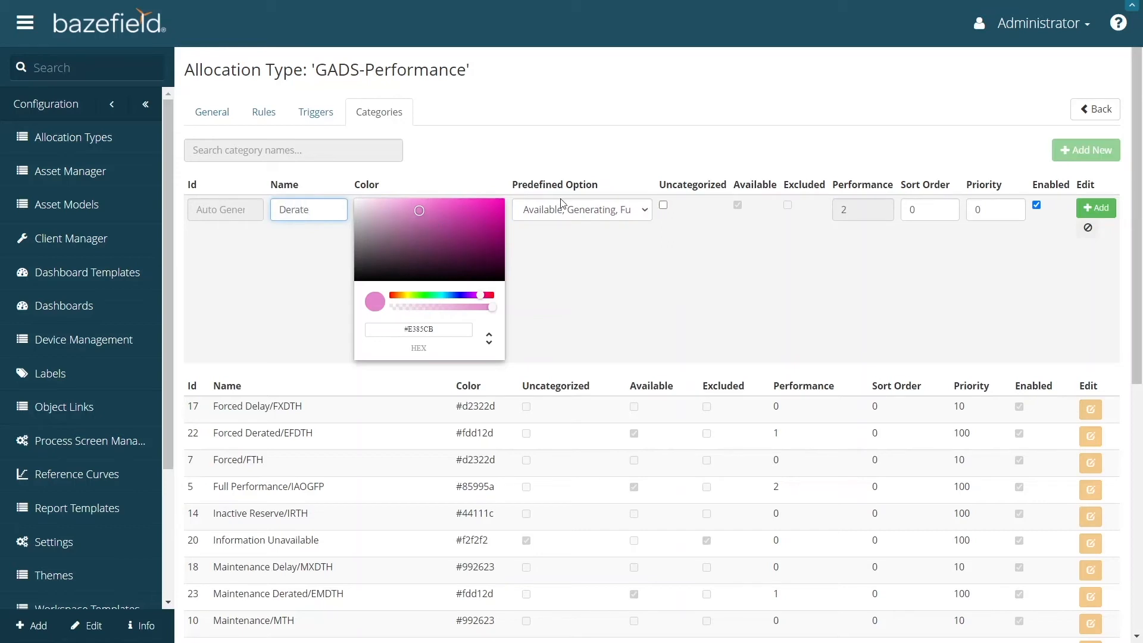
click(581, 209)
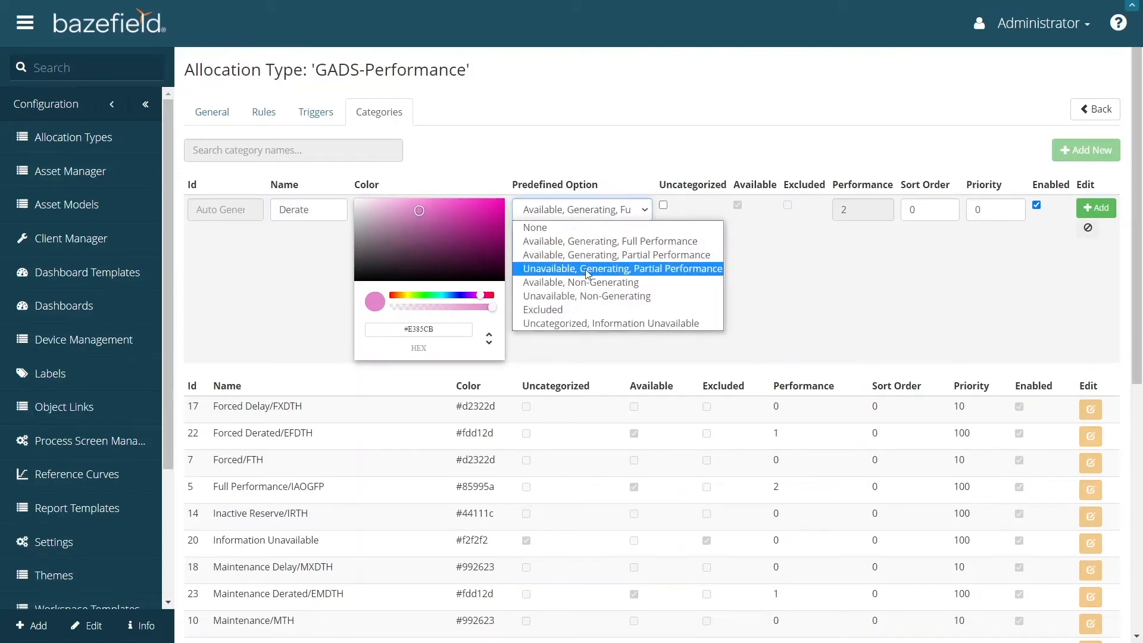